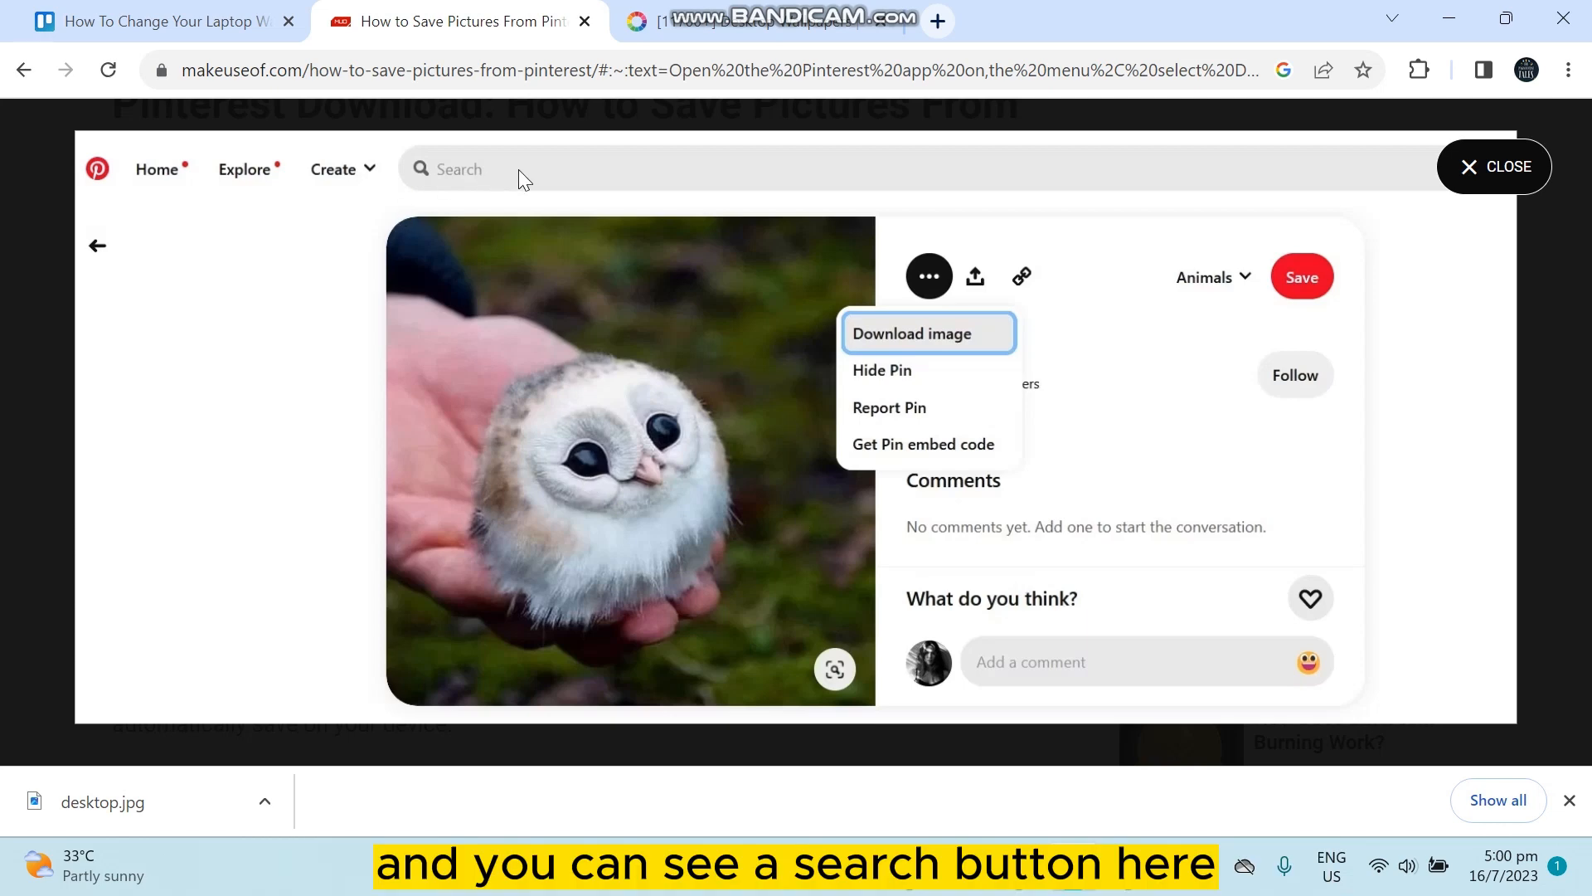
mouse_move(611, 185)
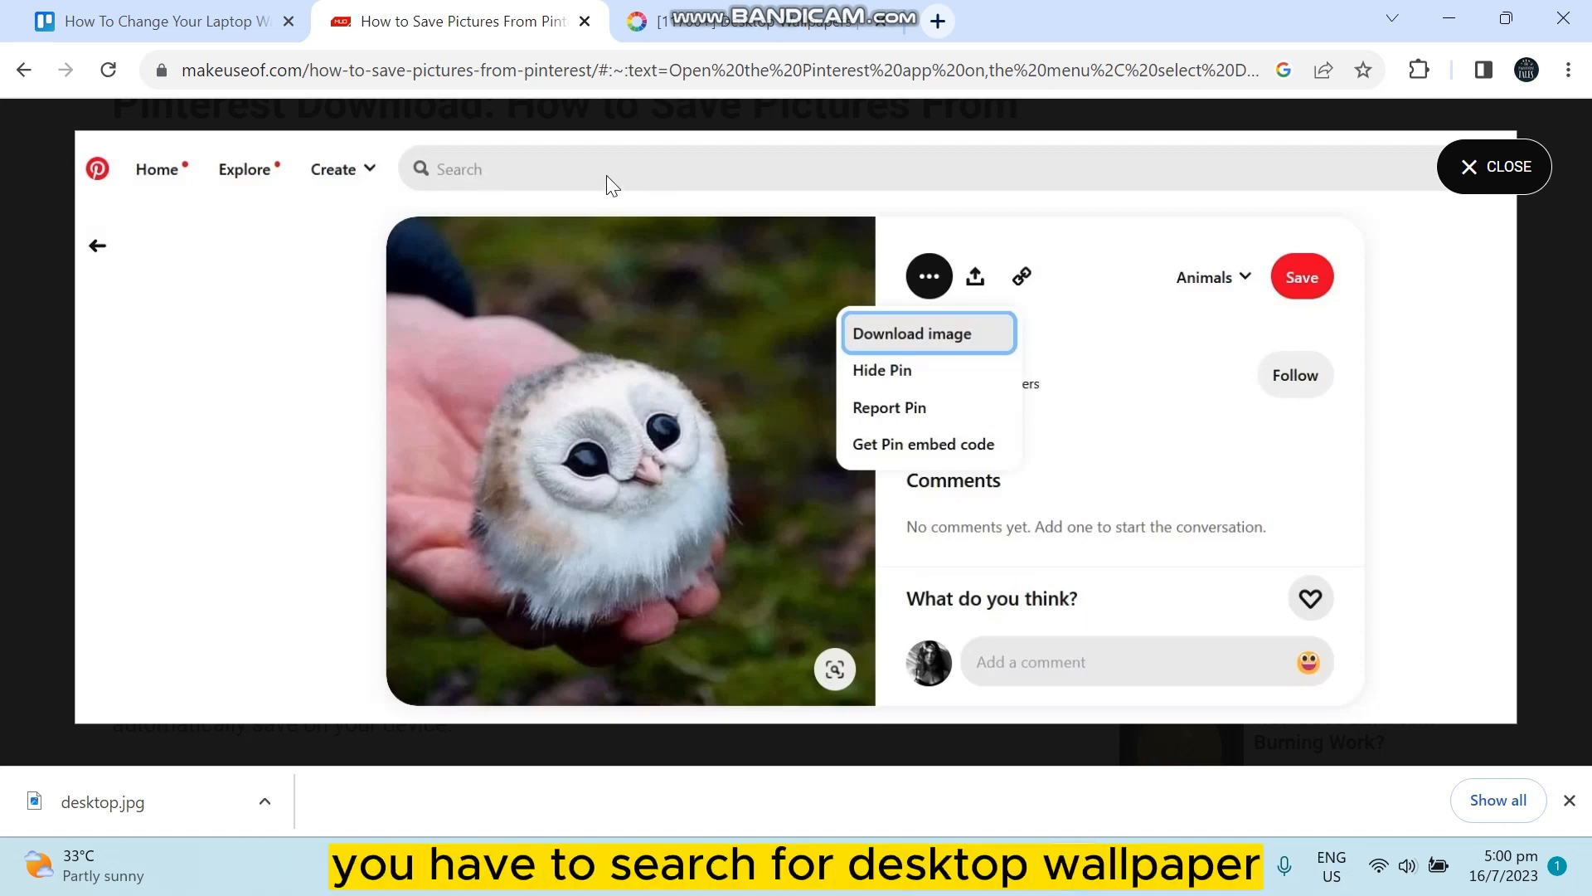
mouse_move(499, 209)
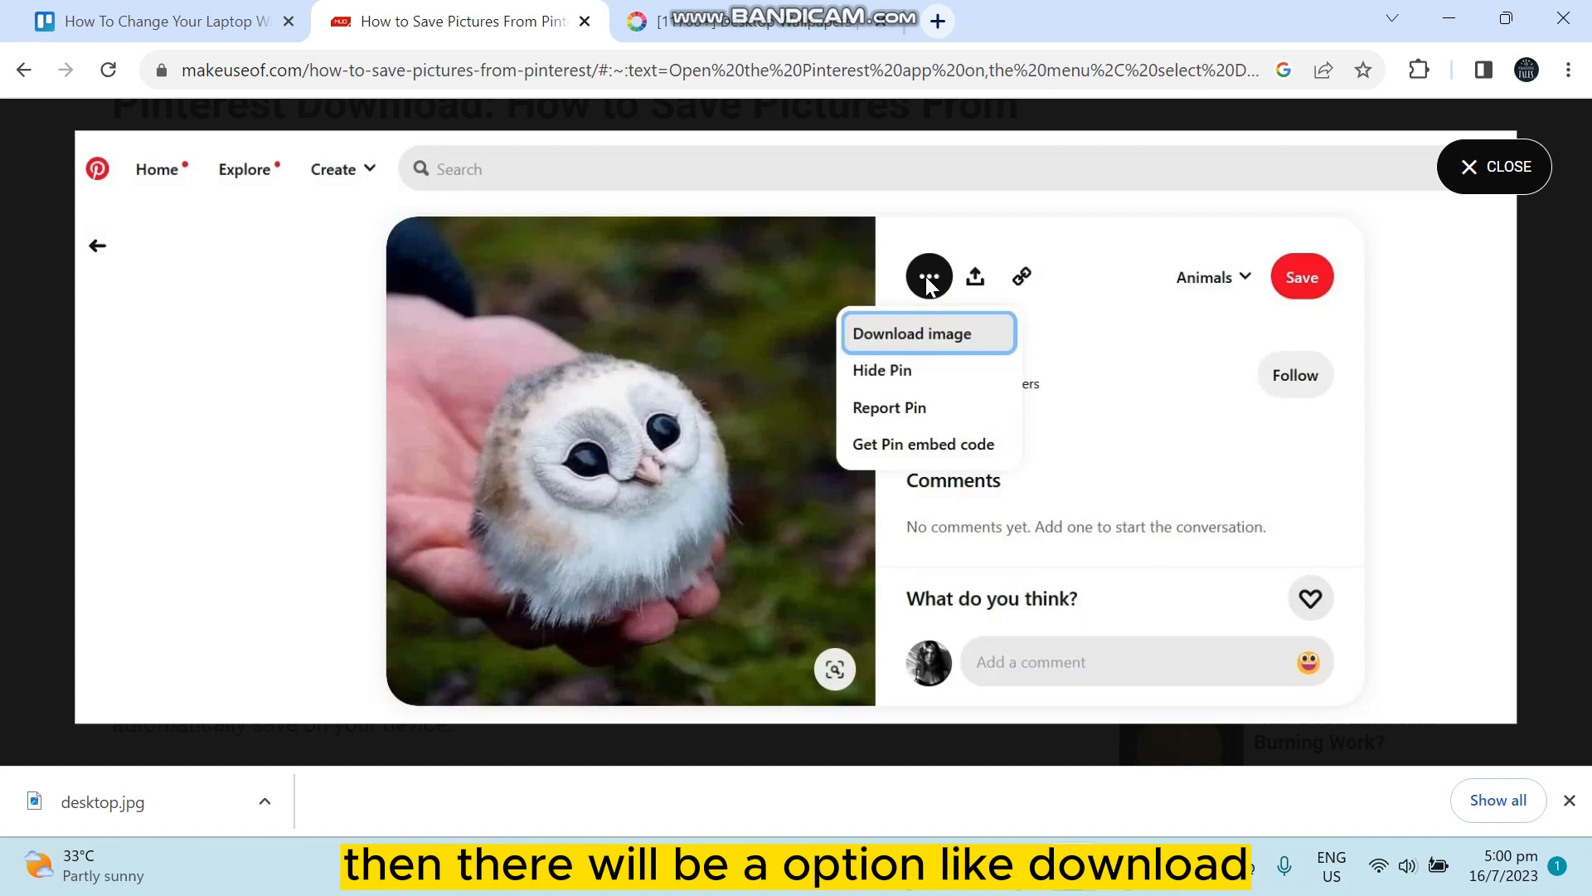
mouse_move(939, 347)
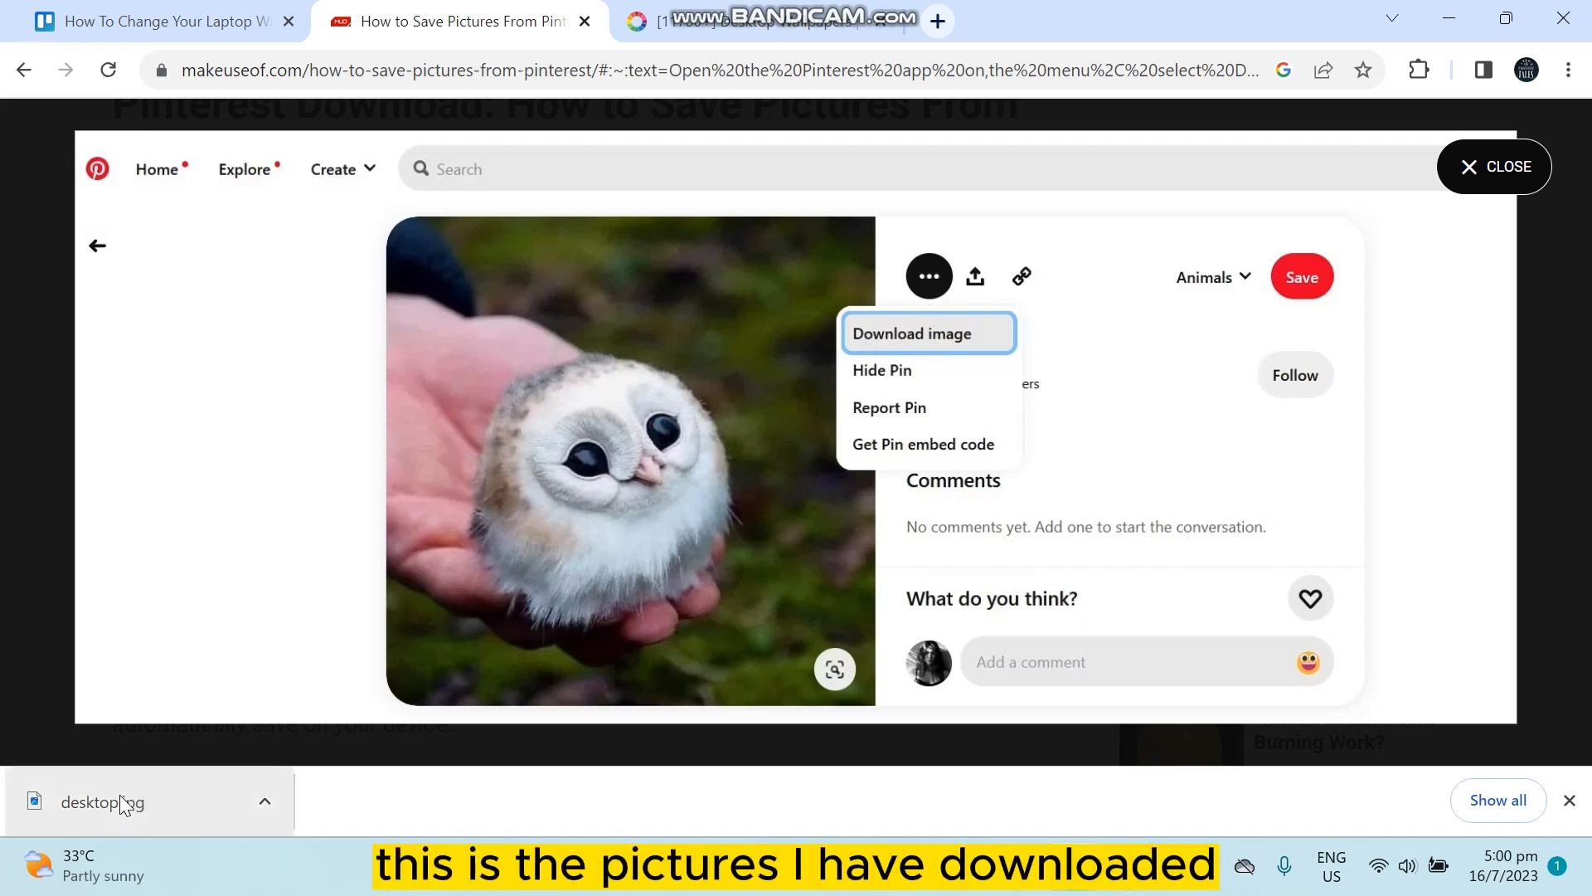
mouse_move(164, 806)
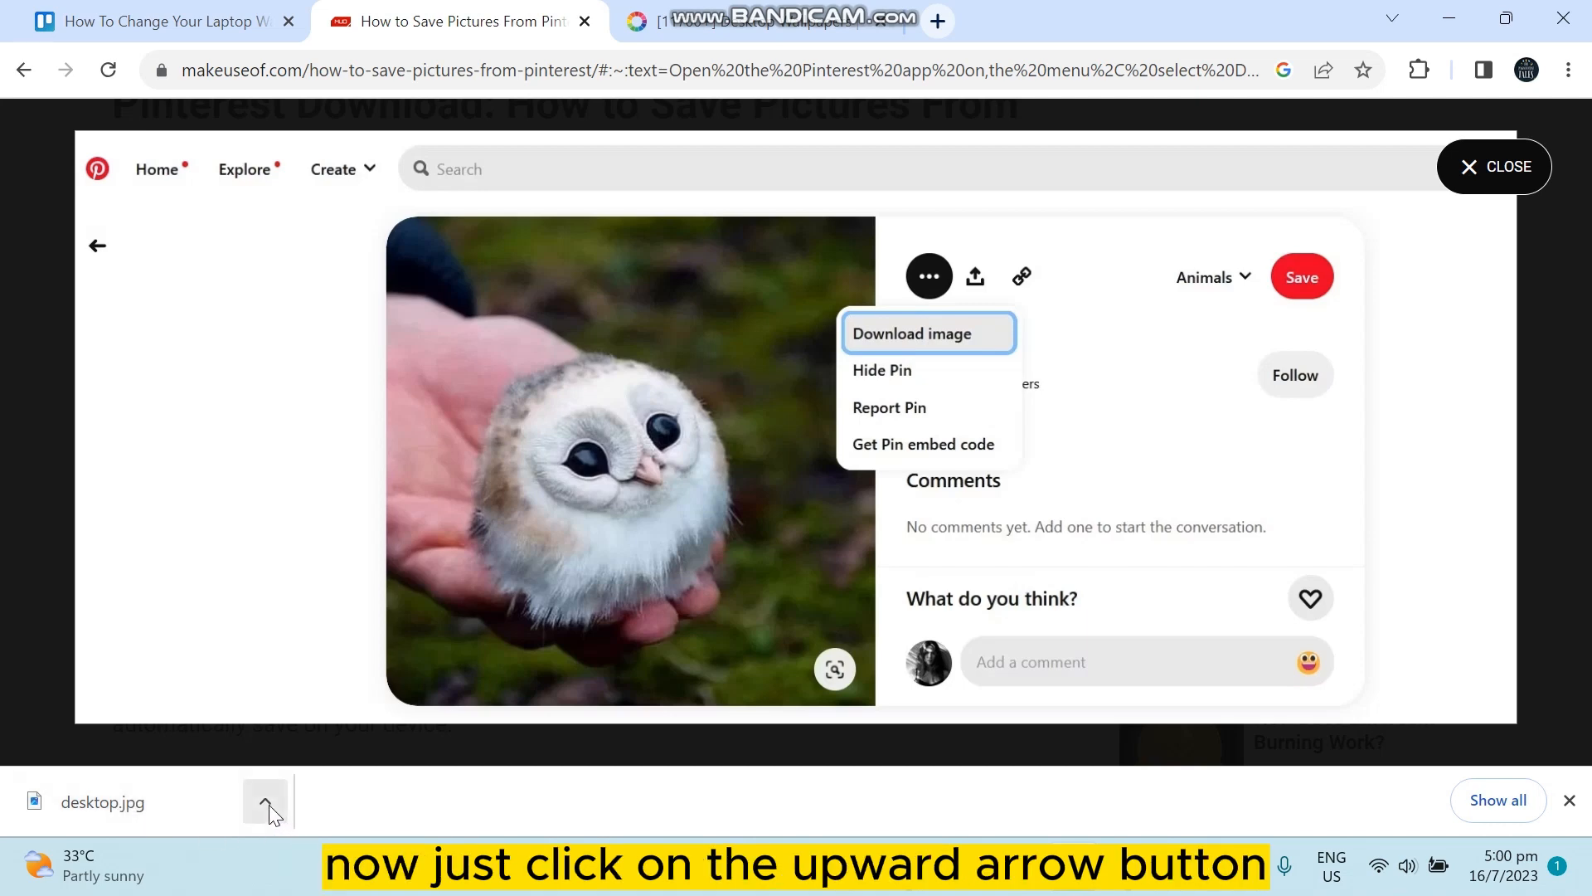
Step: Reveal the downloaded desktop.jpg in its folder from the browser's download bar
left_click(266, 801)
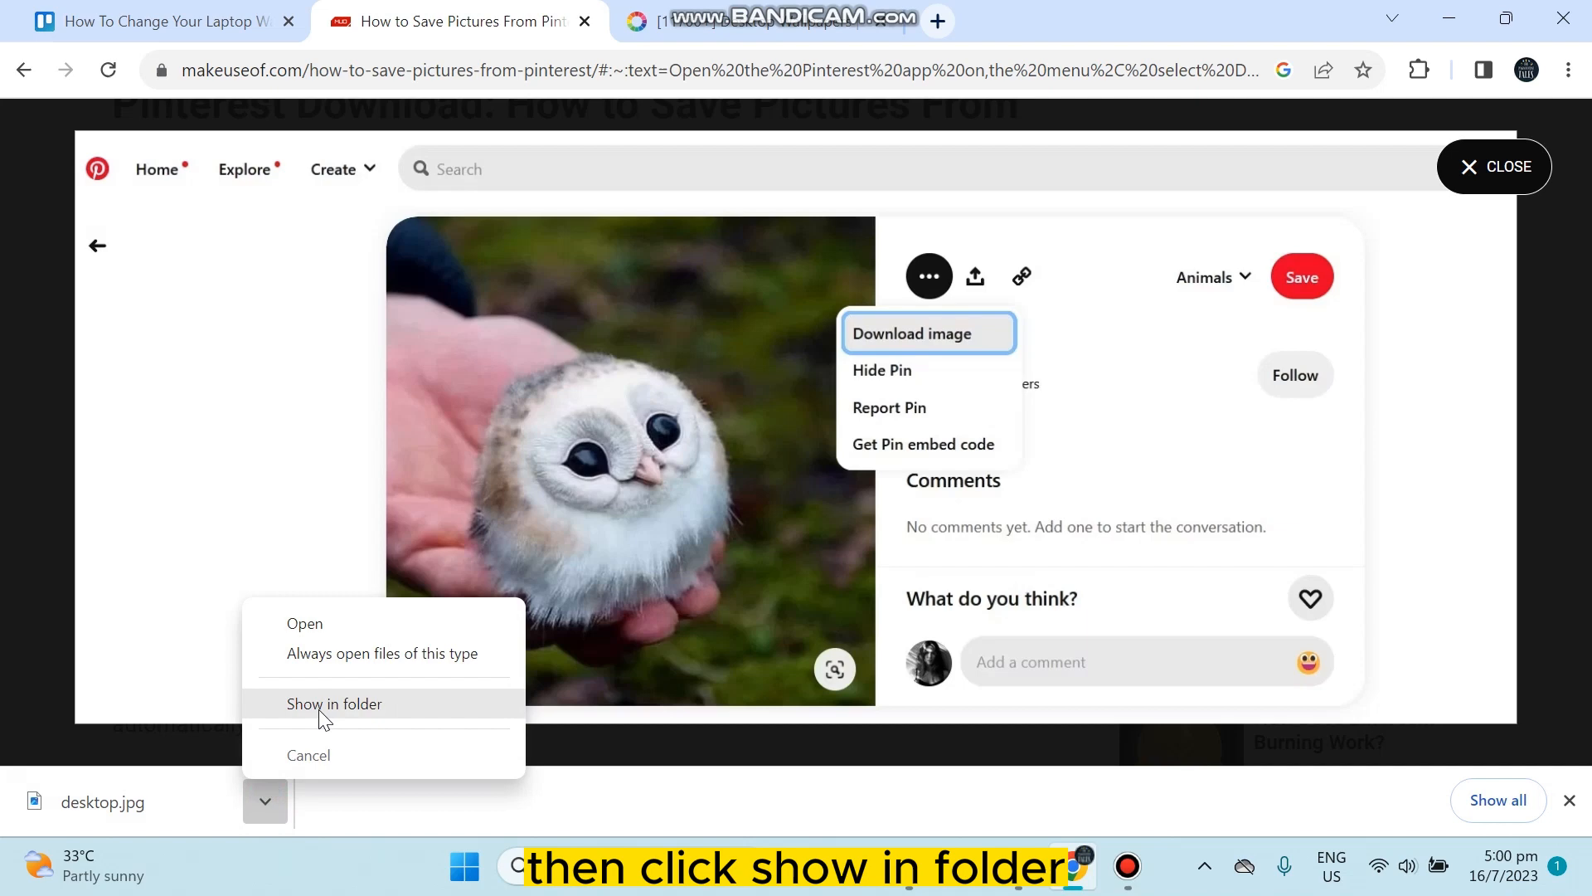
left_click(335, 704)
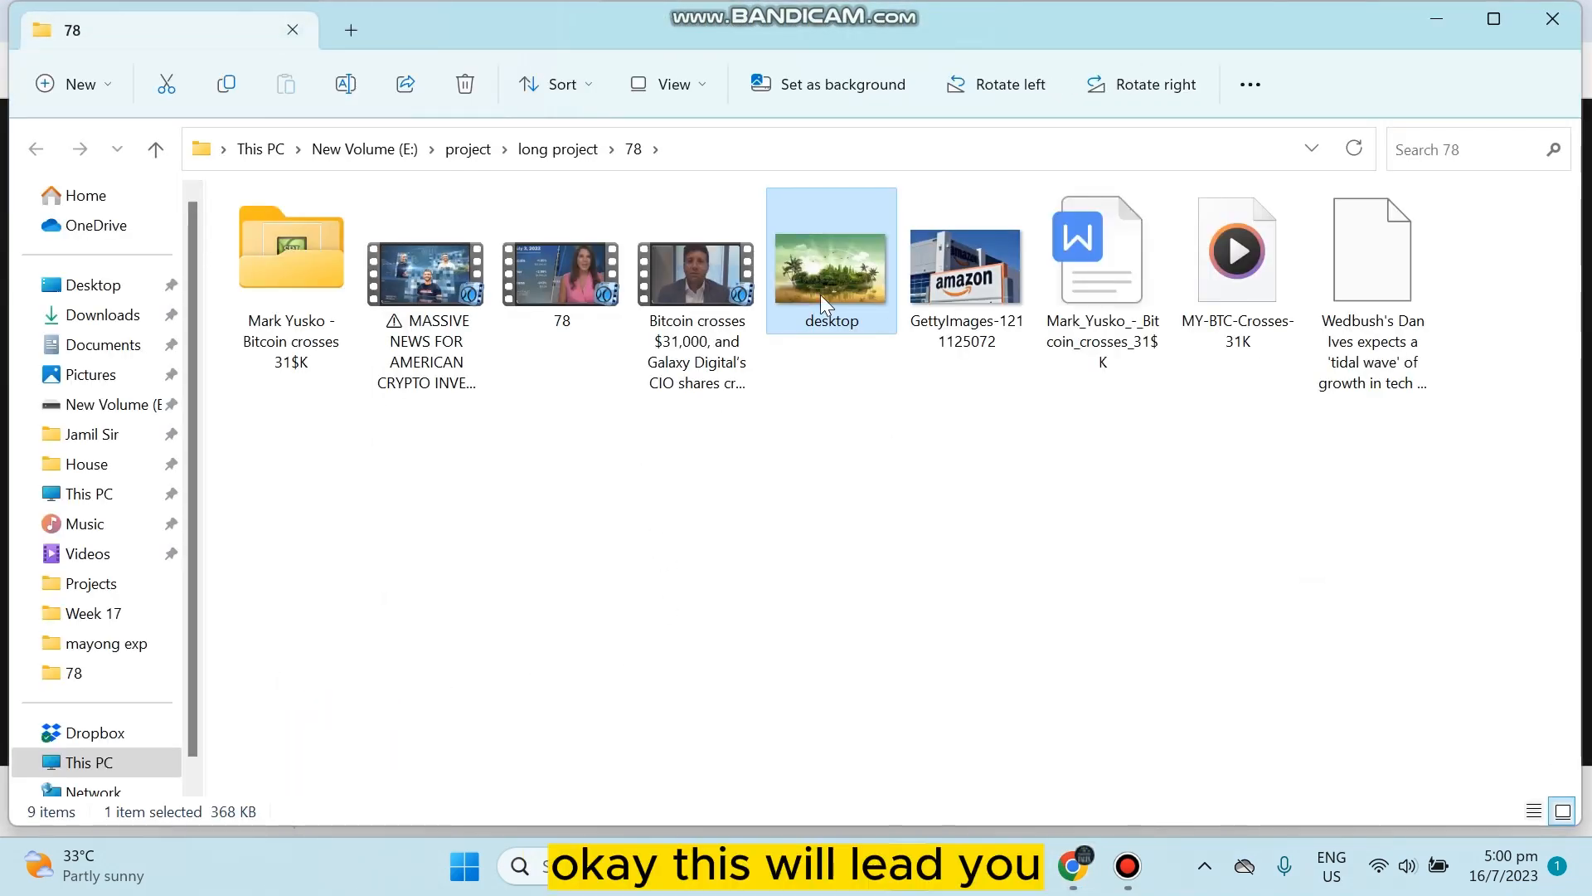
mouse_move(811, 368)
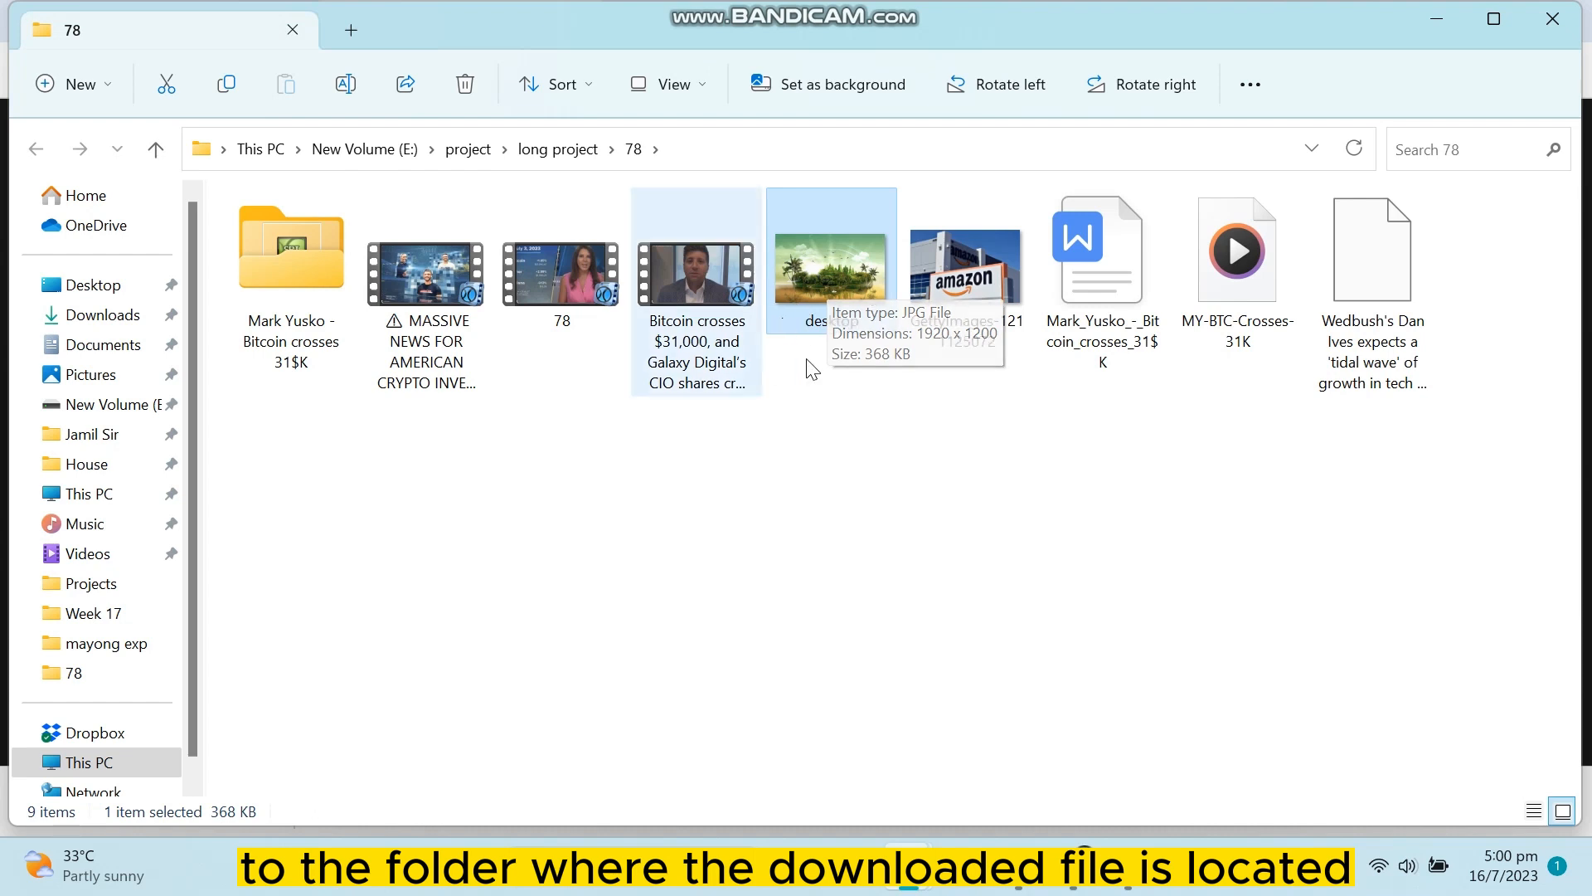
mouse_move(876, 433)
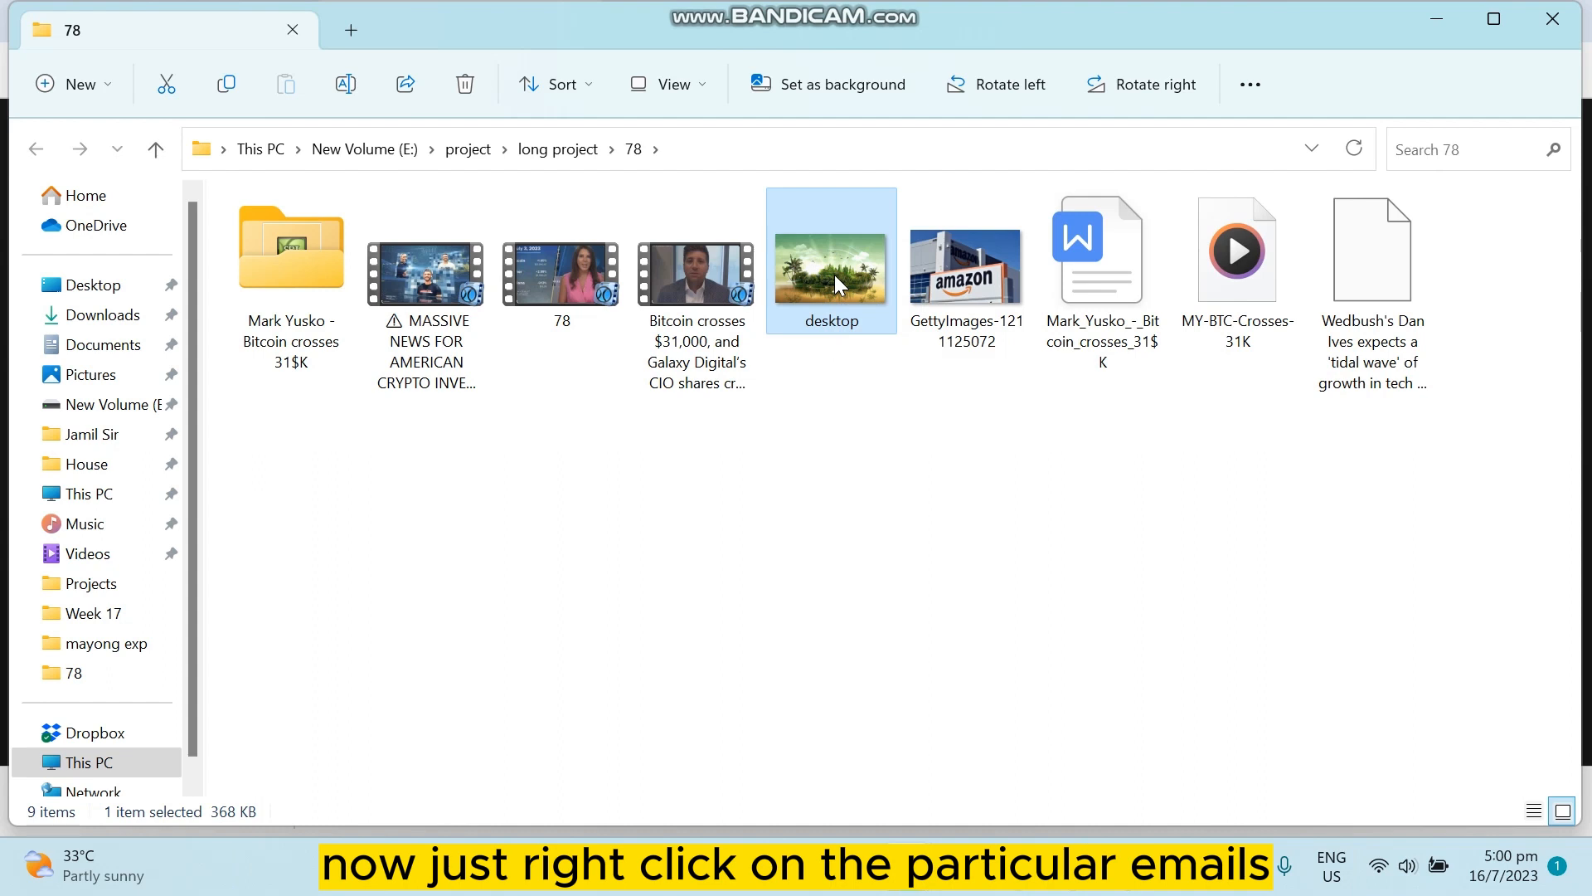
Step: Set the desktop image as the Windows background and minimize the browser to view it
right_click(838, 282)
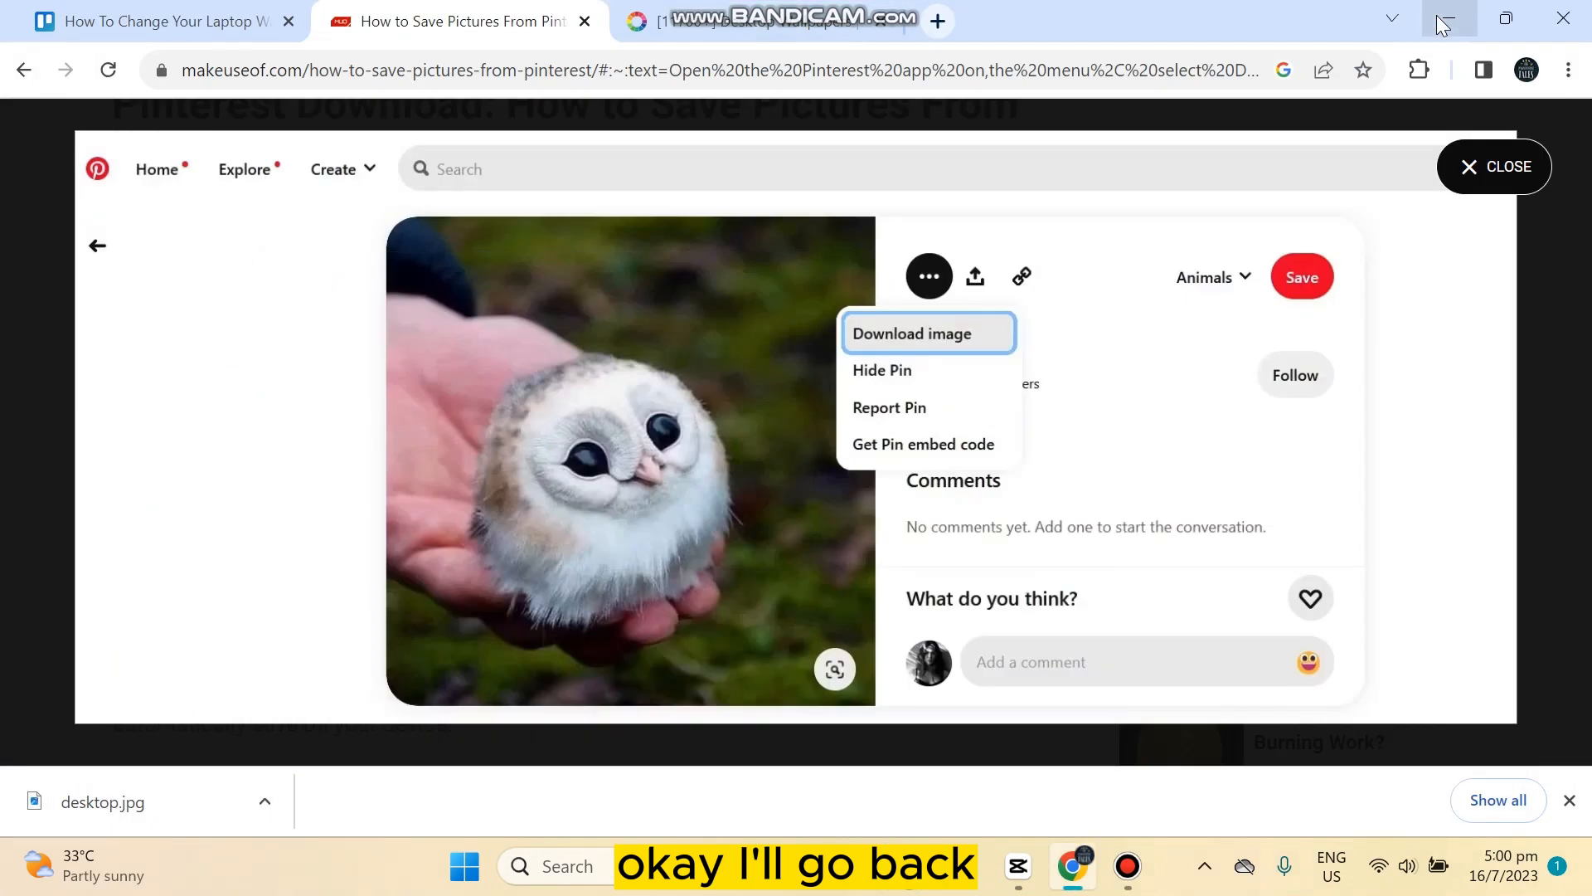
left_click(1448, 18)
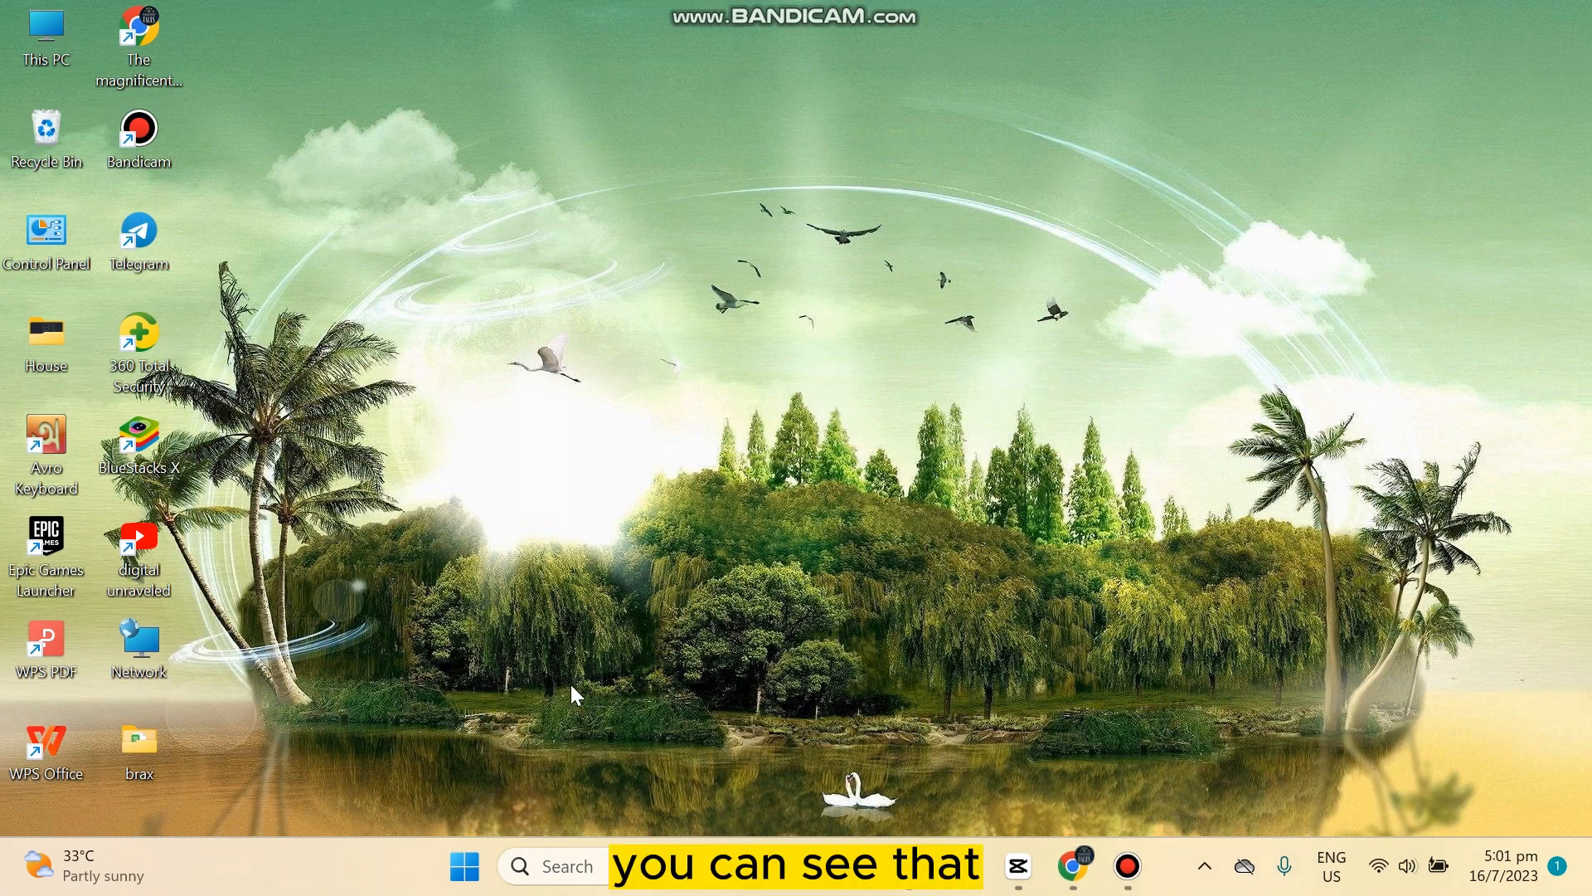